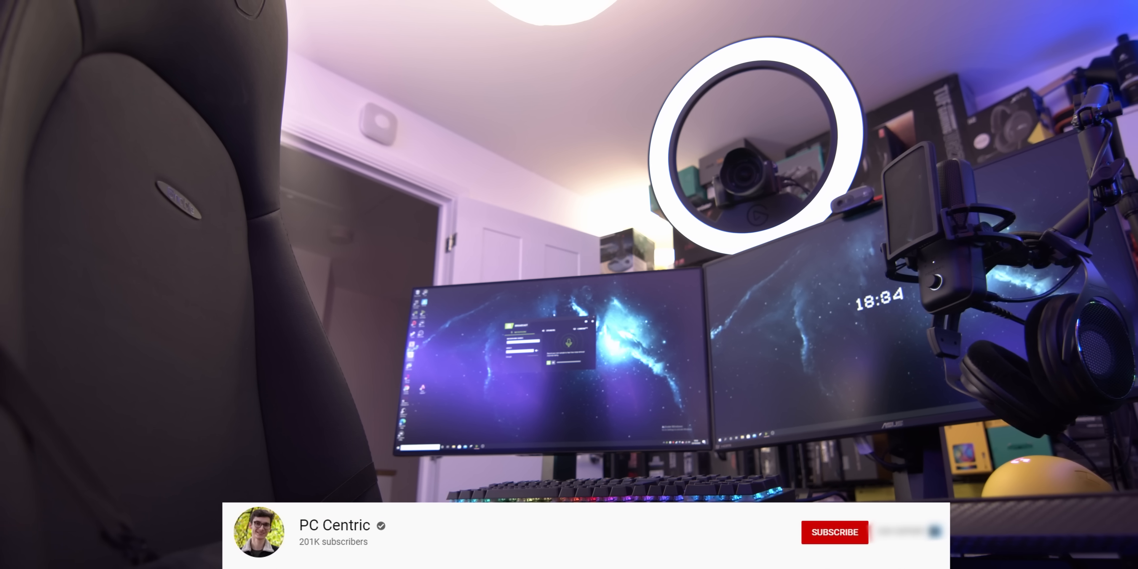
- Subscribe to the PC Centric channel from the overlay channel card
click(834, 533)
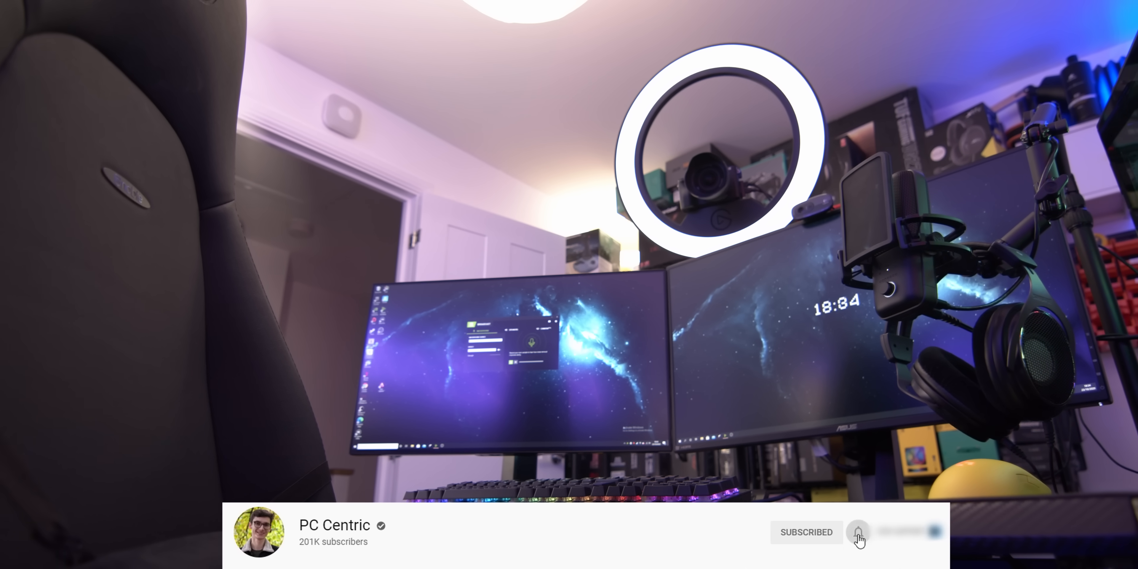